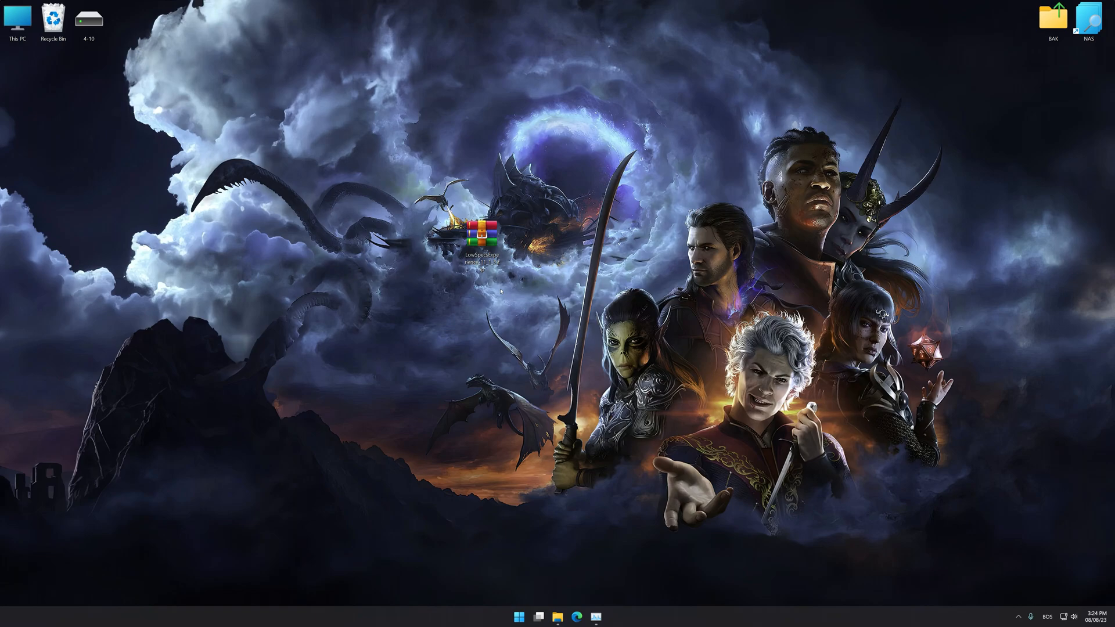
- Extract the downloaded Low Specs Experience archive onto the desktop with Extract Here
{"action": "right_click", "coordinate": [482, 231]}
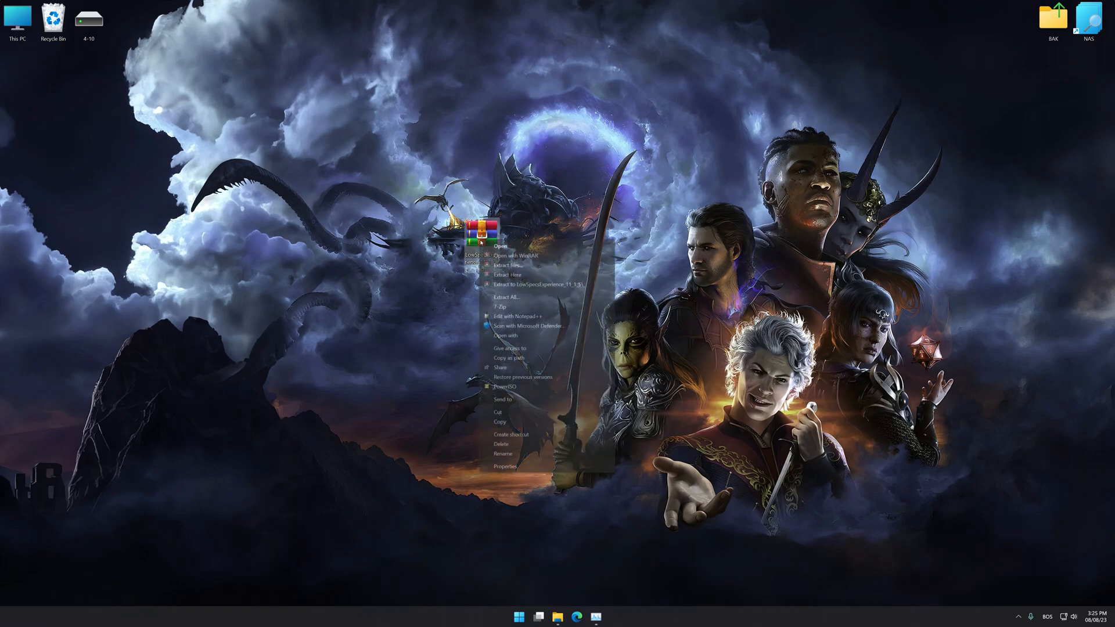
{"action": "left_click", "coordinate": [503, 274]}
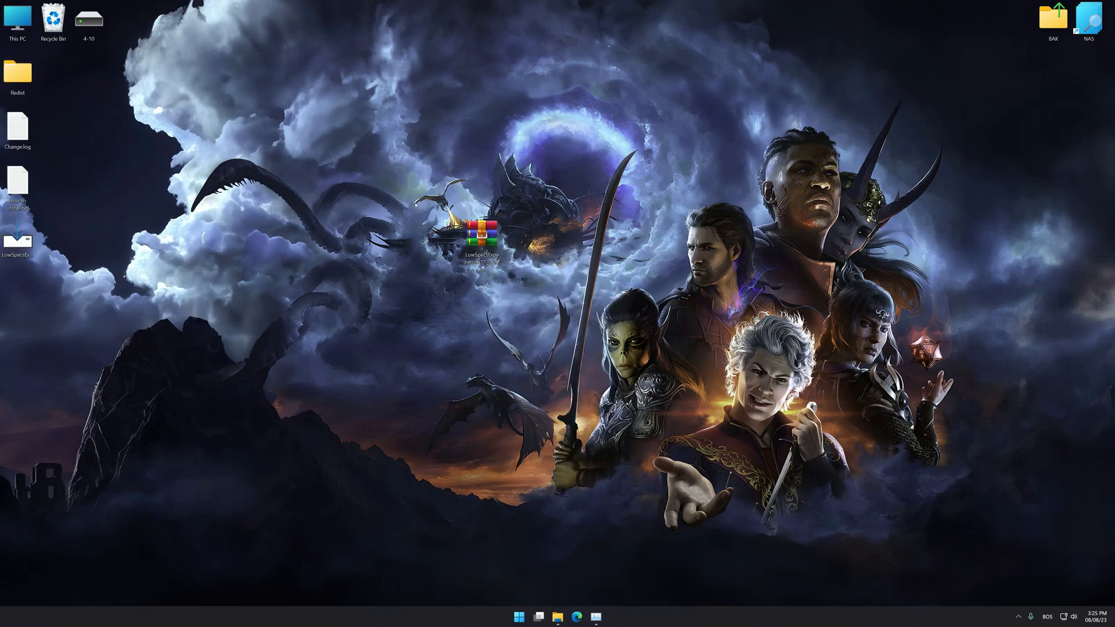
- Launch LowSpecsExperience.exe and go to the Optimization Catalog
{"action": "double_click", "coordinate": [480, 237]}
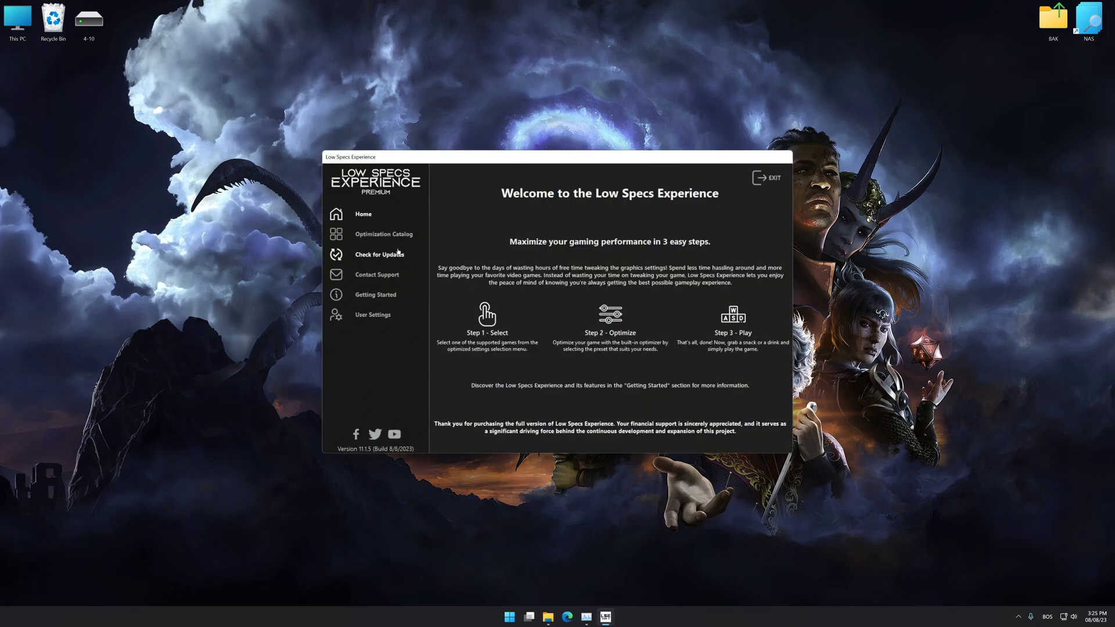
{"action": "left_click", "coordinate": [383, 234]}
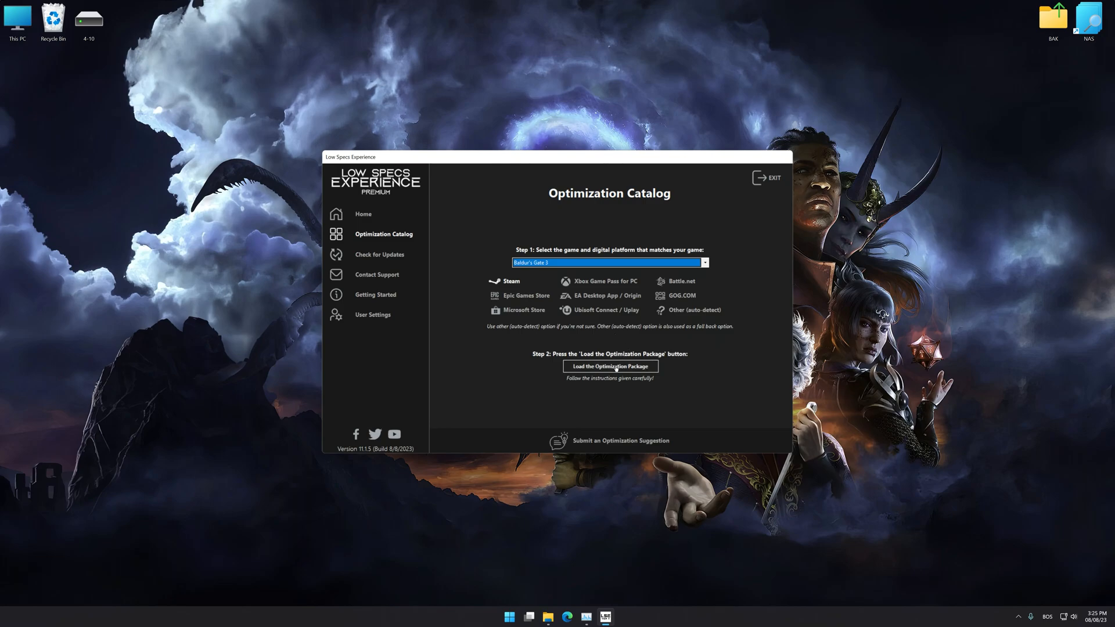
- Load the Baldur's Gate 3 package, confirm the version notice, and choose Maximum Performance Optimization
{"action": "left_click", "coordinate": [609, 366]}
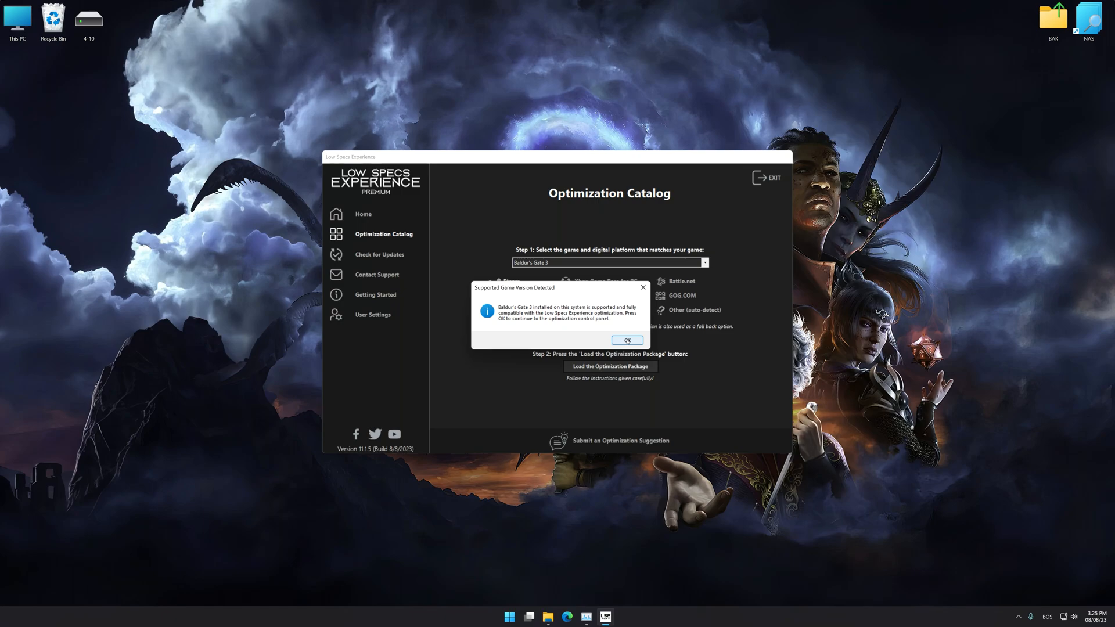
{"action": "left_click", "coordinate": [624, 340]}
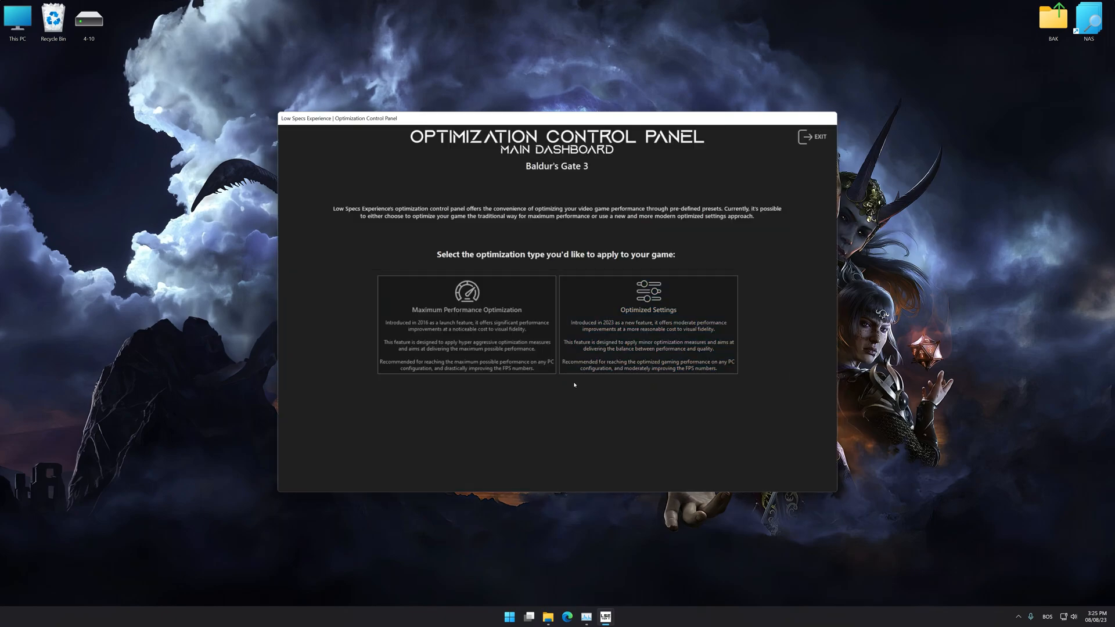
{"action": "left_click", "coordinate": [467, 320]}
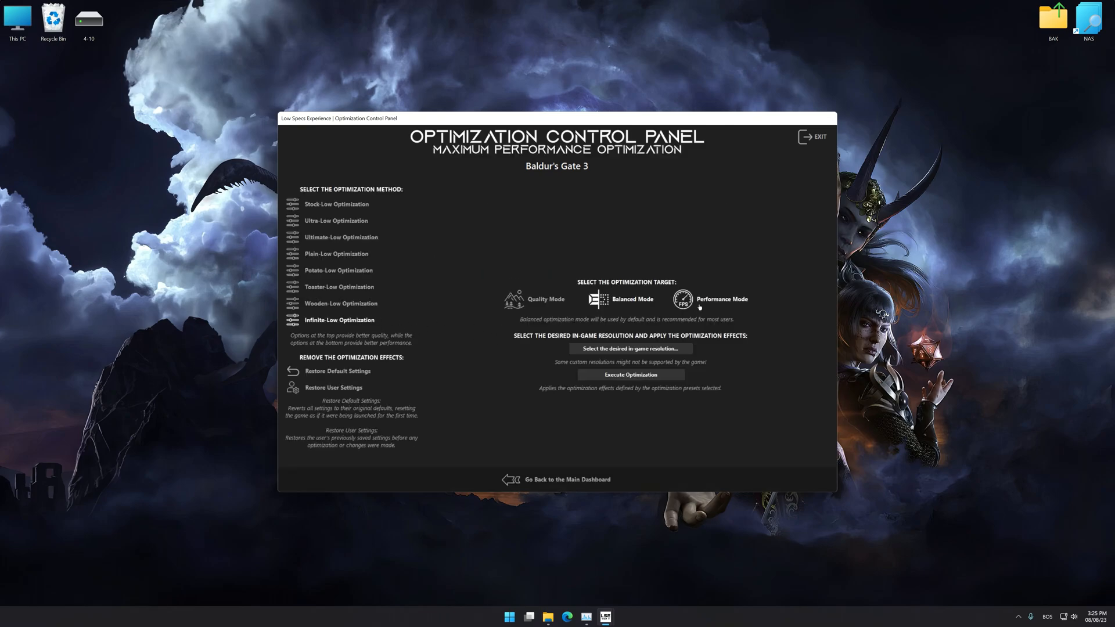
- Set the Baldur's Gate 3 optimization target to Performance Mode
{"action": "left_click", "coordinate": [630, 348]}
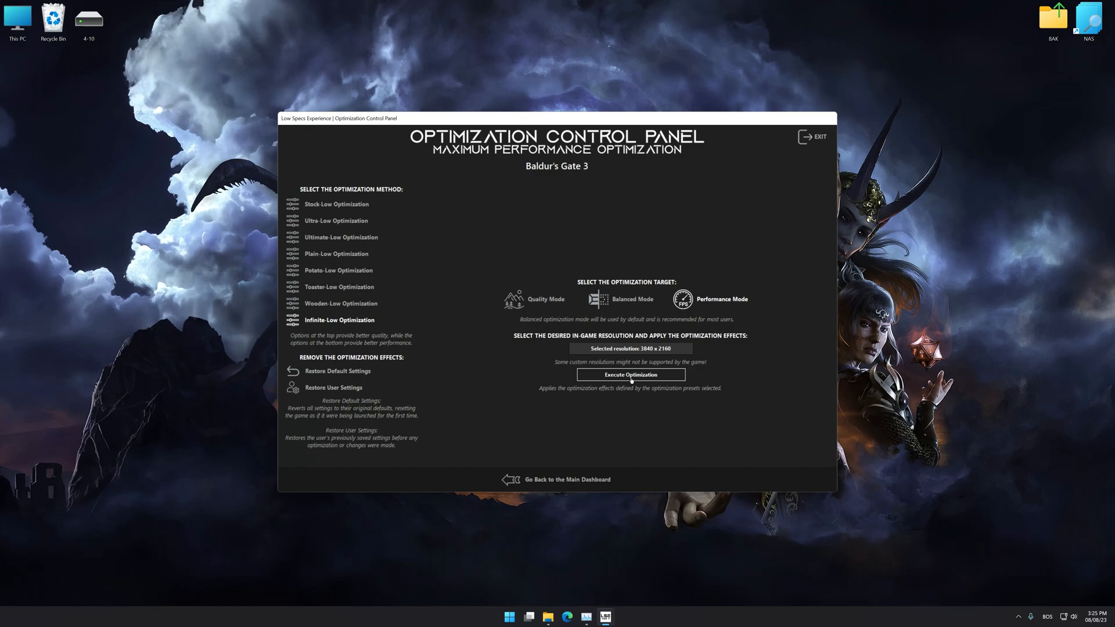
- Execute the Baldur's Gate 3 optimization, then restore the backed-up user settings
{"action": "left_click", "coordinate": [630, 375]}
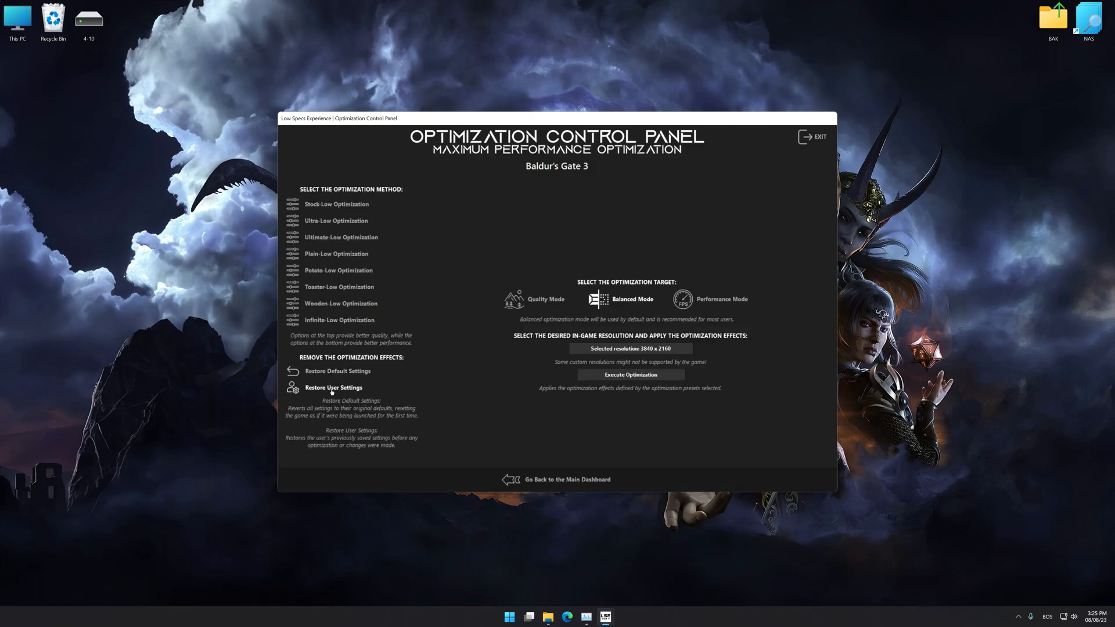
{"action": "left_click", "coordinate": [333, 387]}
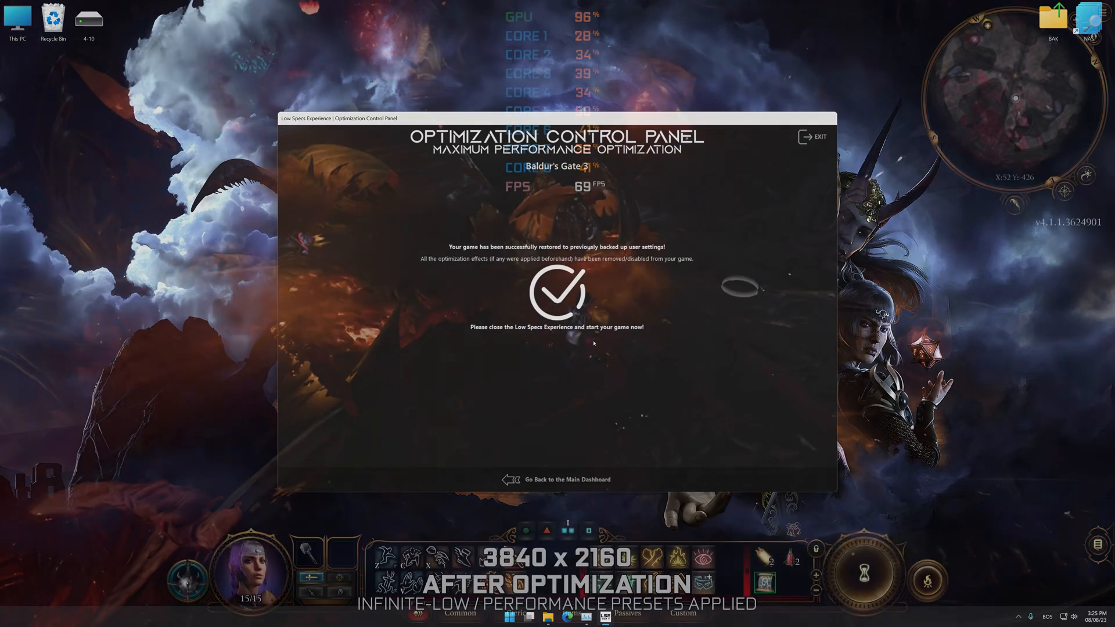
{"action": "left_click", "coordinate": [812, 137]}
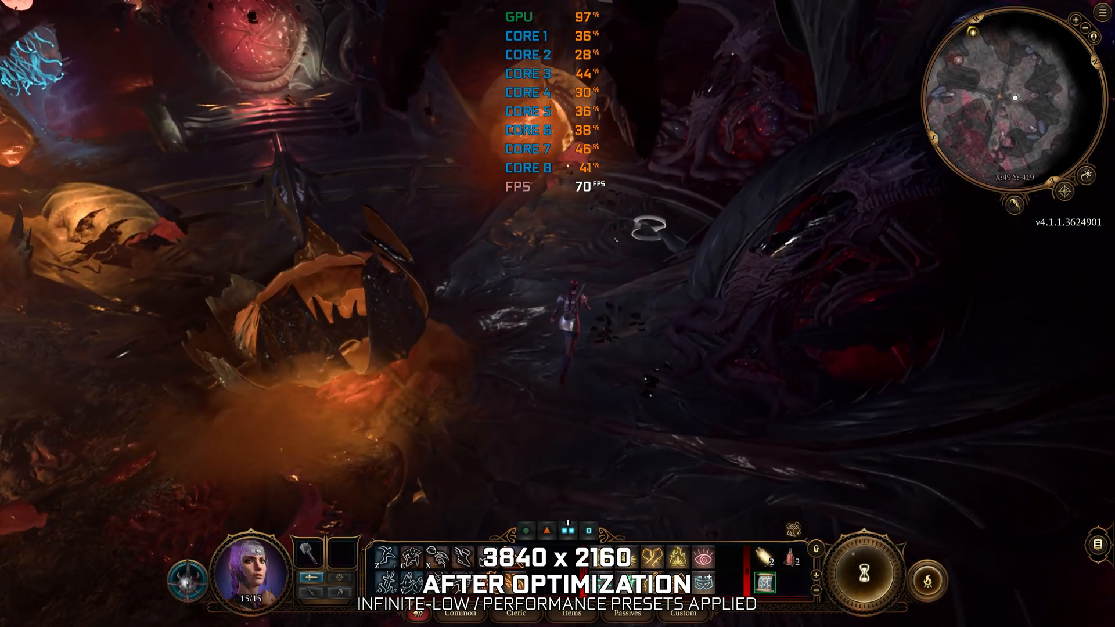